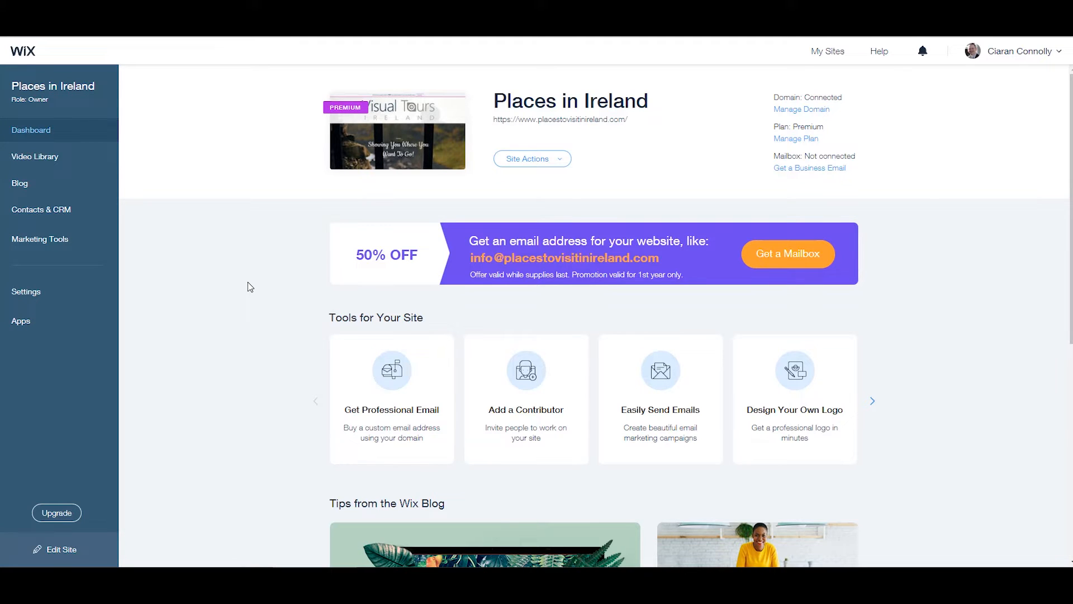
pyautogui.moveTo(201, 254)
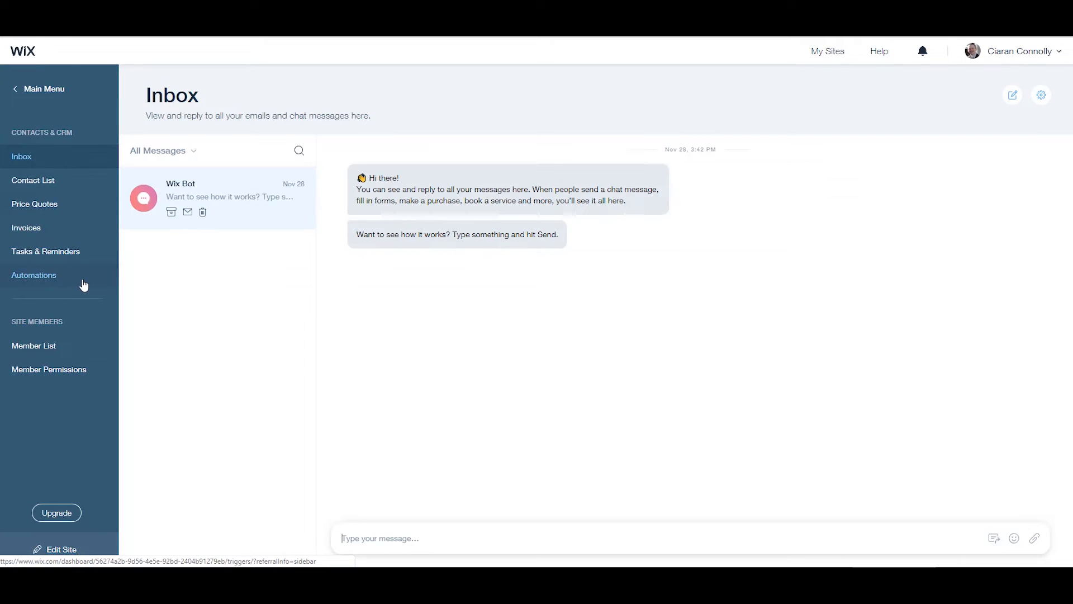
# - Go to the Automations page under Contacts & CRM
pyautogui.click(33, 275)
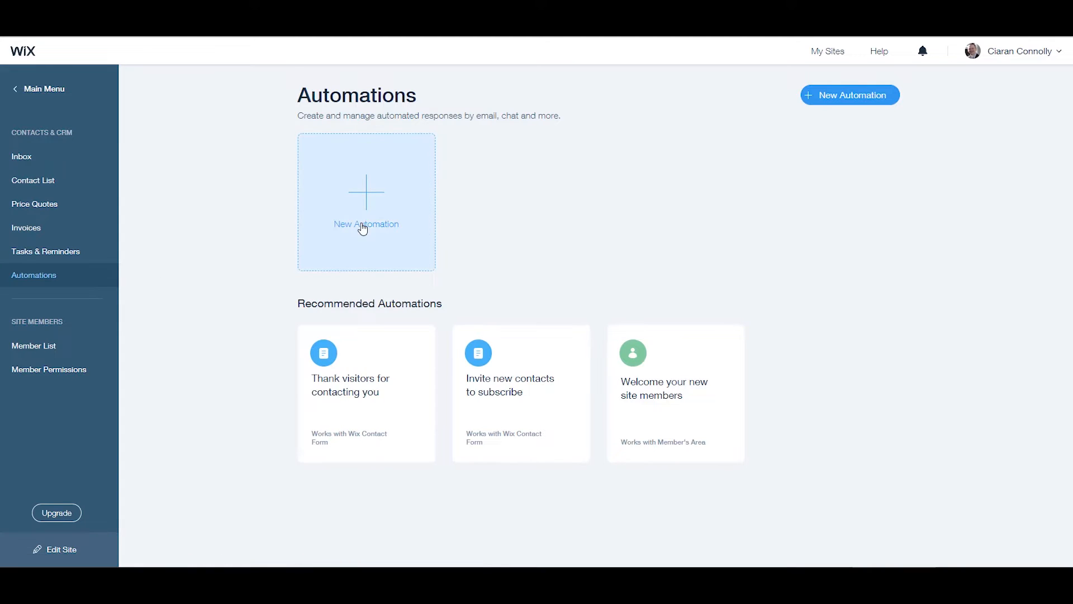
pyautogui.moveTo(520, 352)
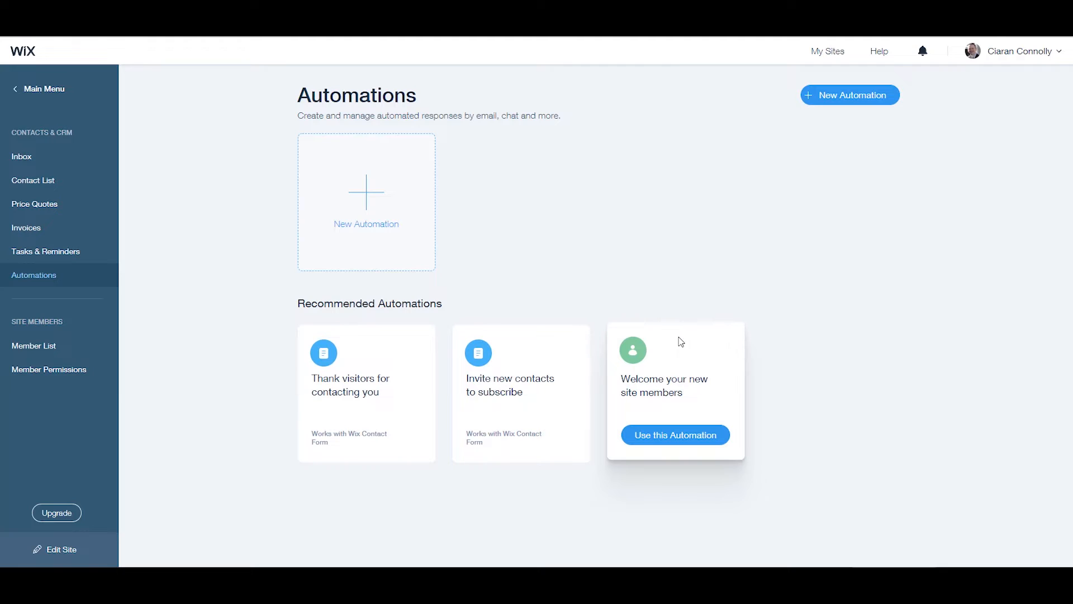
pyautogui.moveTo(677, 304)
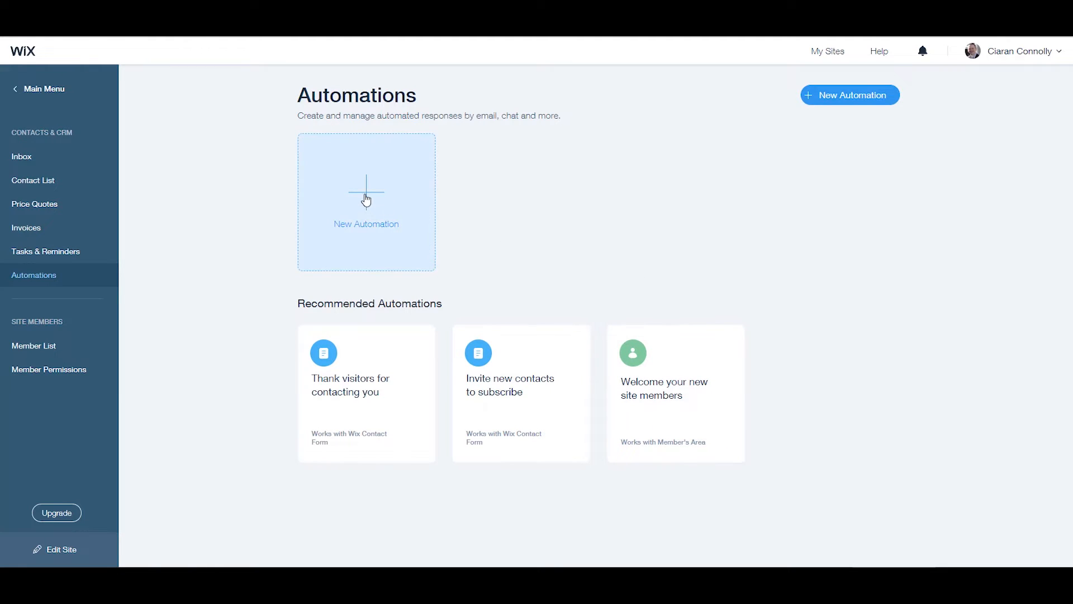
# - Create a new automation and name it 'Help and Support'
pyautogui.click(367, 201)
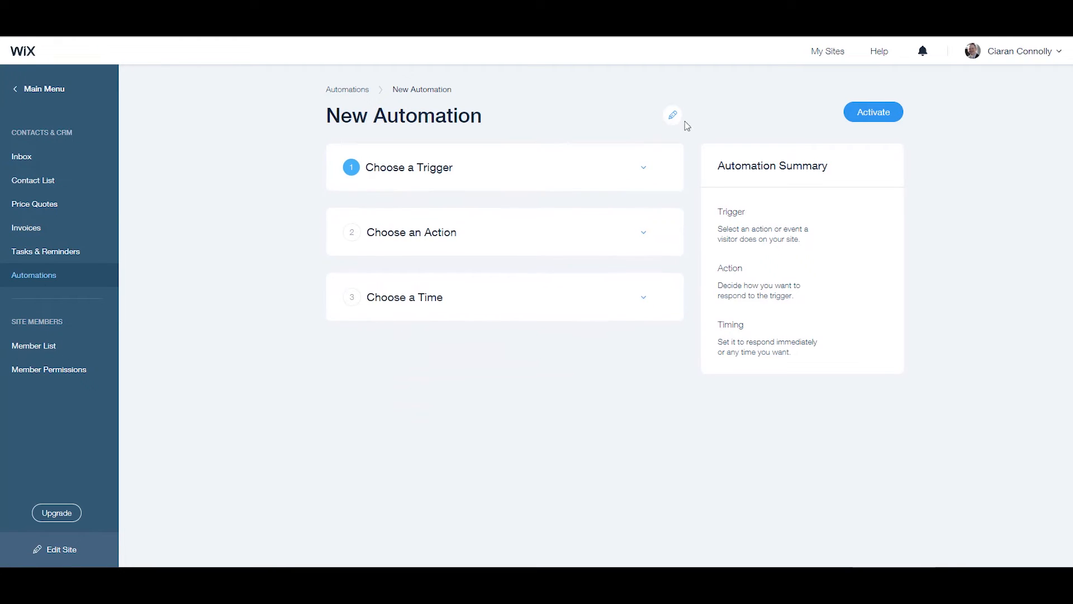
pyautogui.moveTo(672, 117)
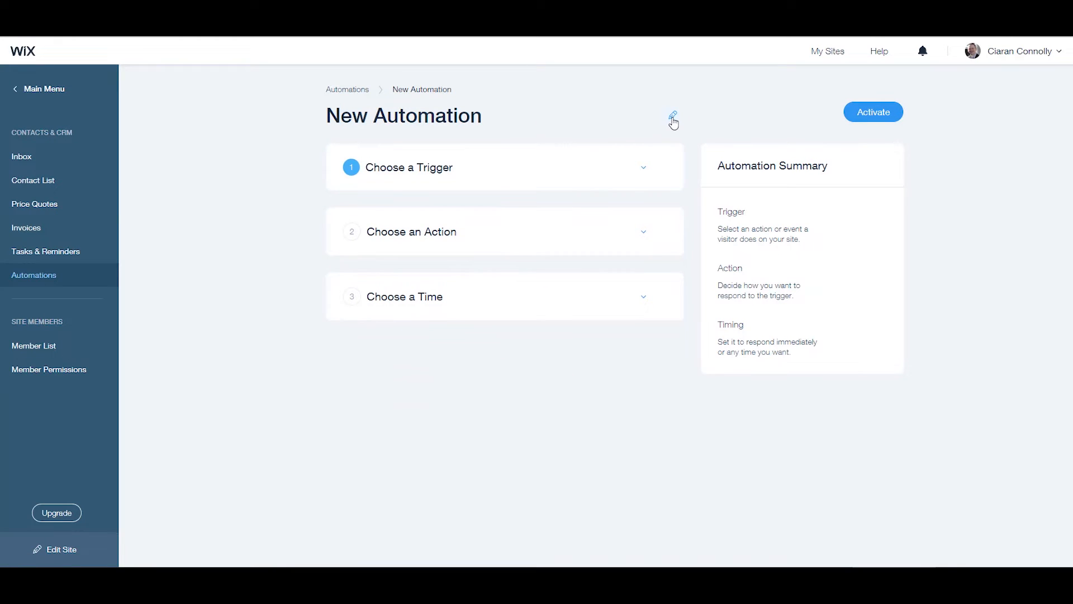
pyautogui.click(672, 115)
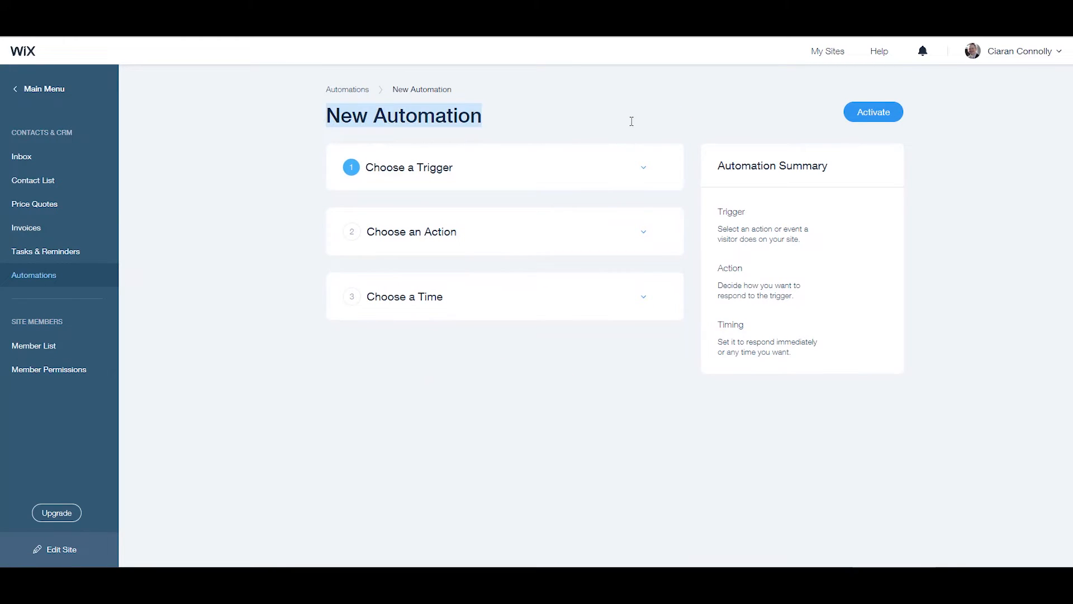
pyautogui.write('Help and Su')
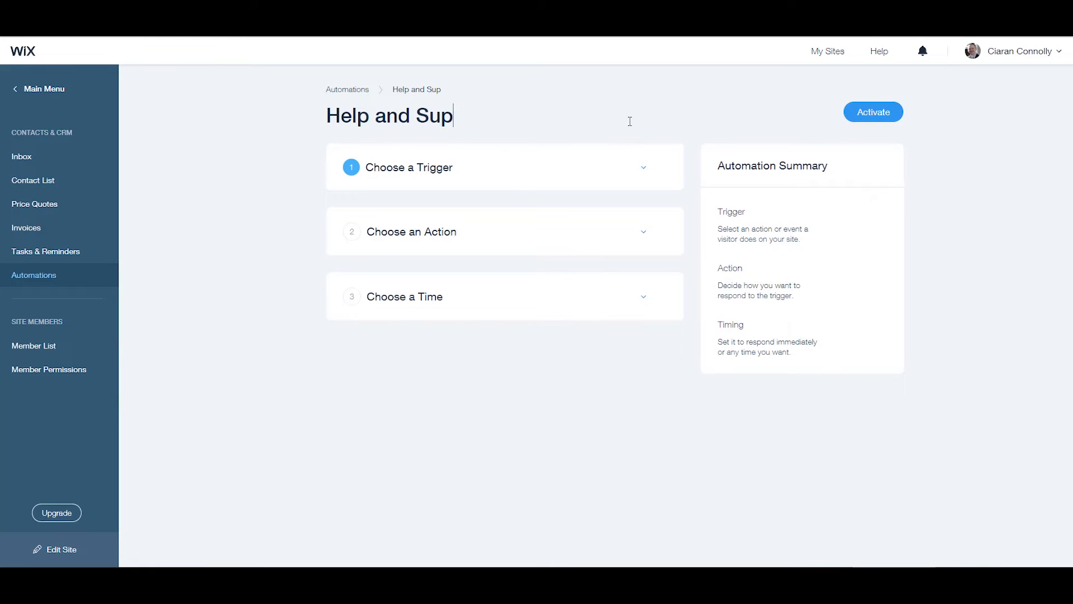
pyautogui.write('port')
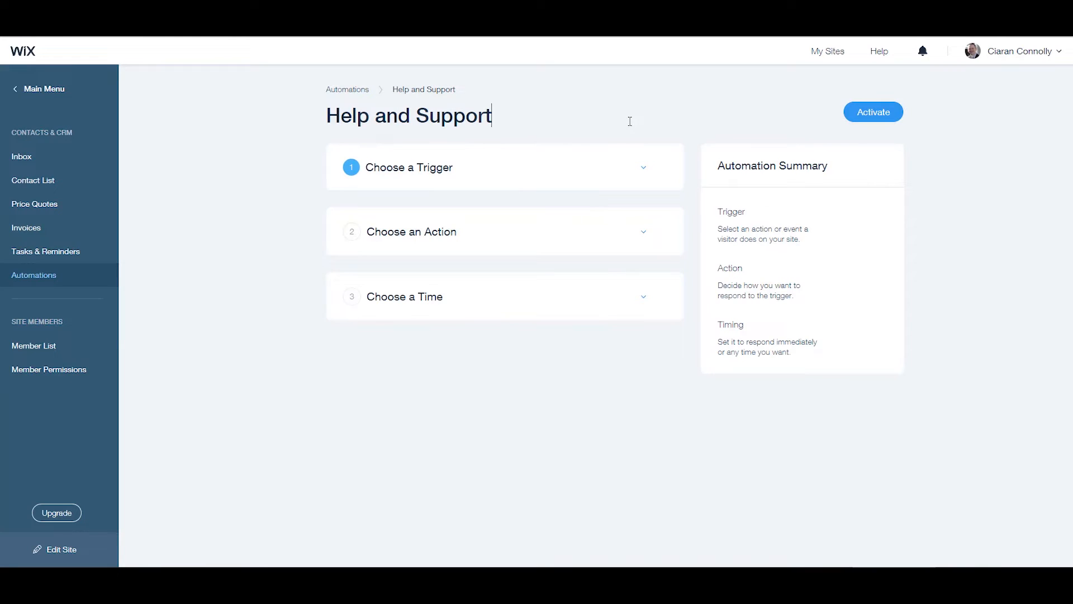
# - Set the trigger to 'Signs up to your site' and move on to the action choices
pyautogui.click(643, 167)
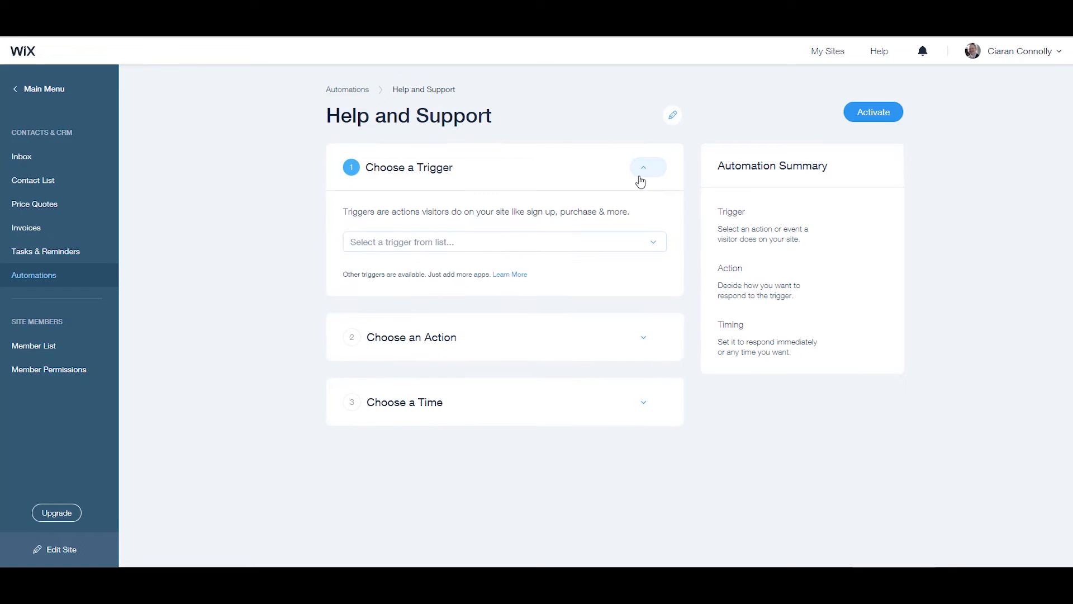
pyautogui.click(503, 242)
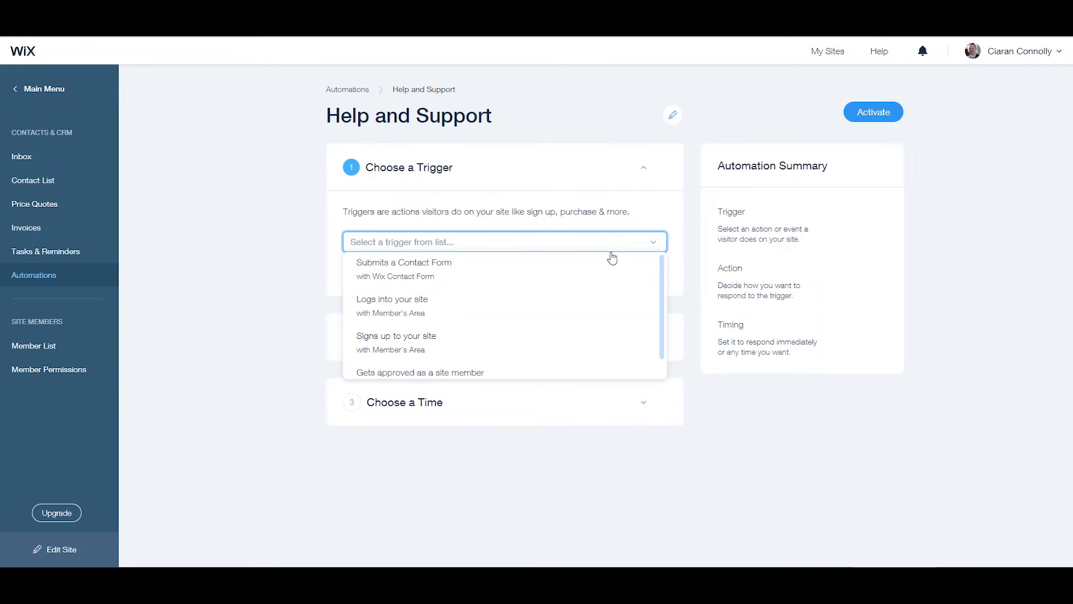
pyautogui.click(396, 335)
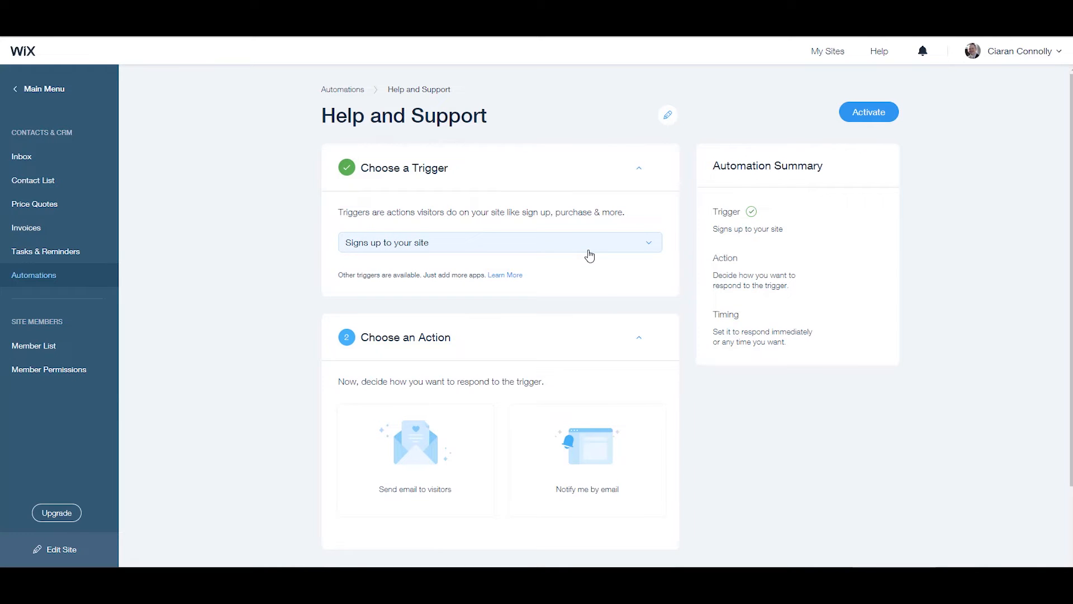
pyautogui.moveTo(432, 286)
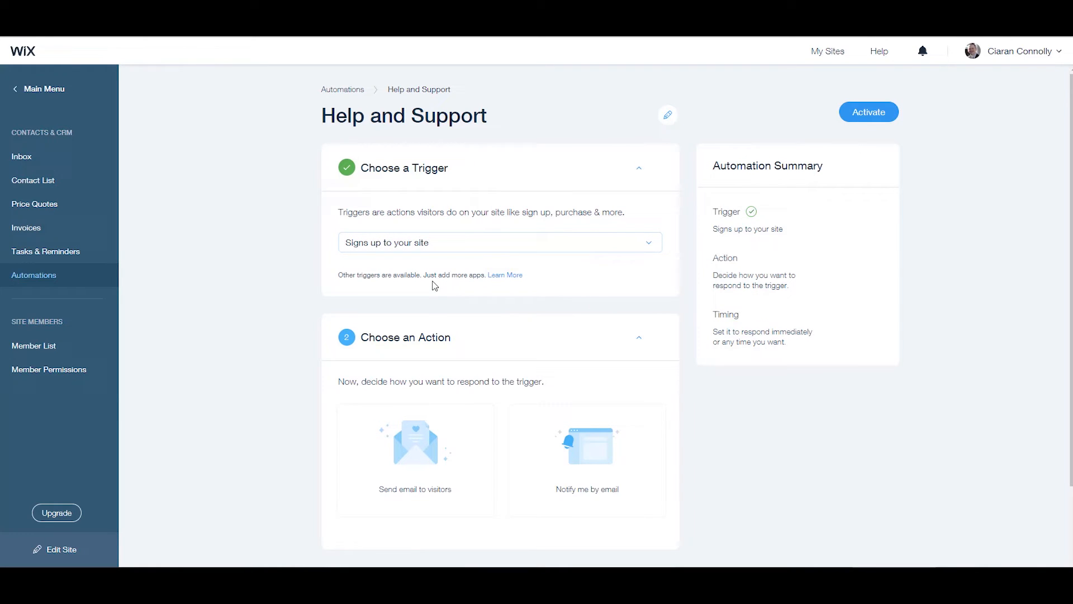
pyautogui.moveTo(531, 318)
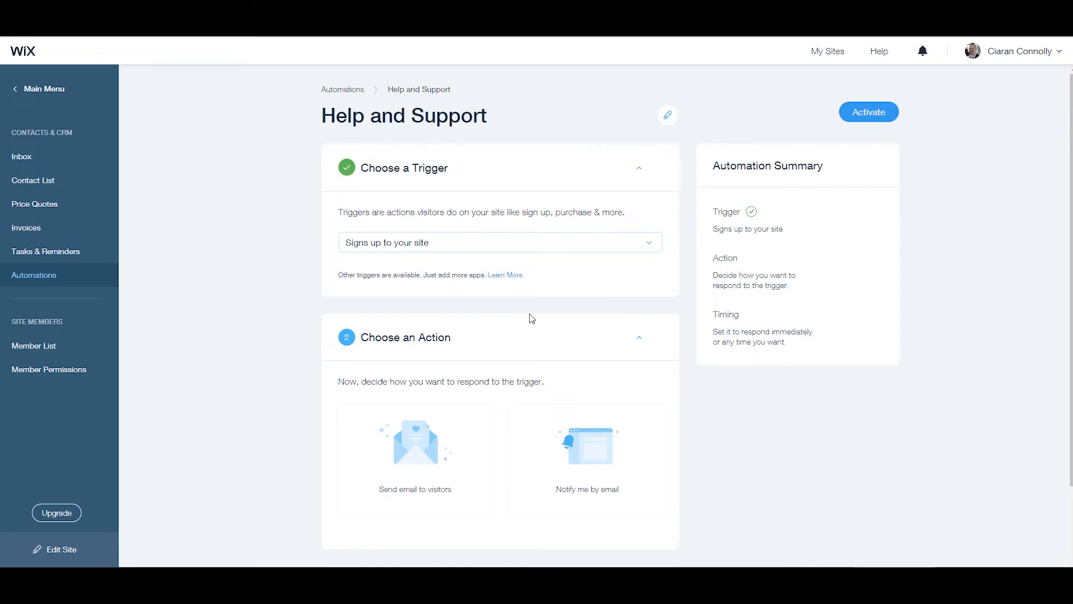
pyautogui.scroll(-3)
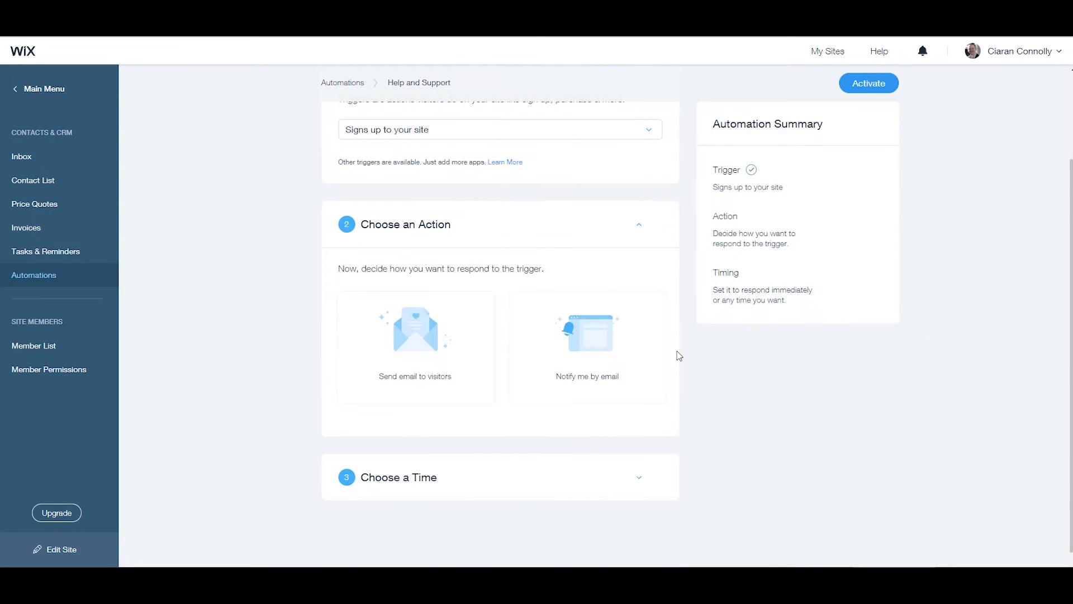
pyautogui.moveTo(682, 321)
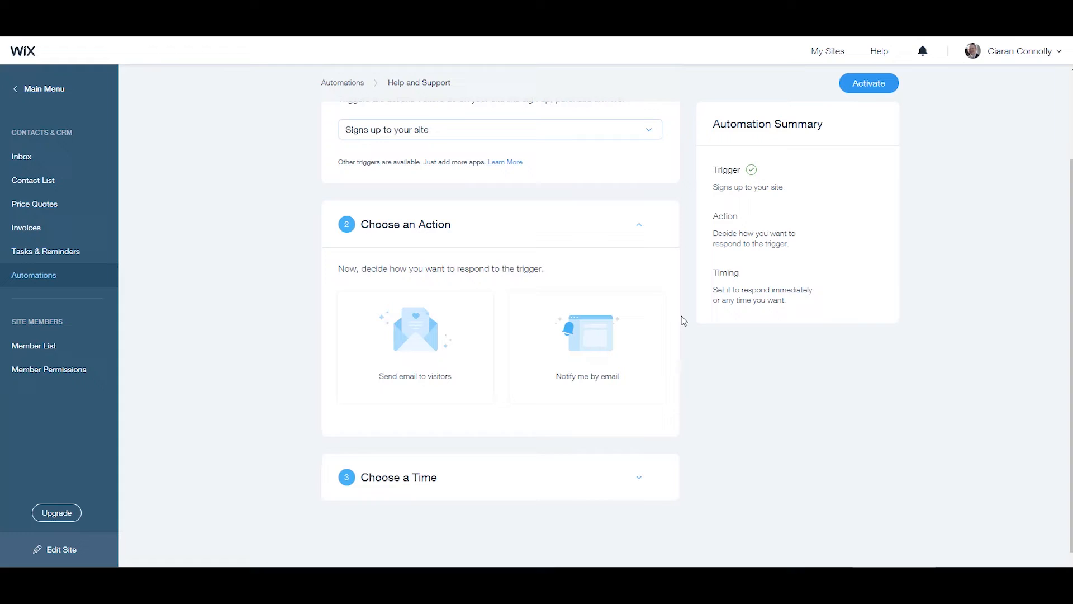
pyautogui.moveTo(500, 153)
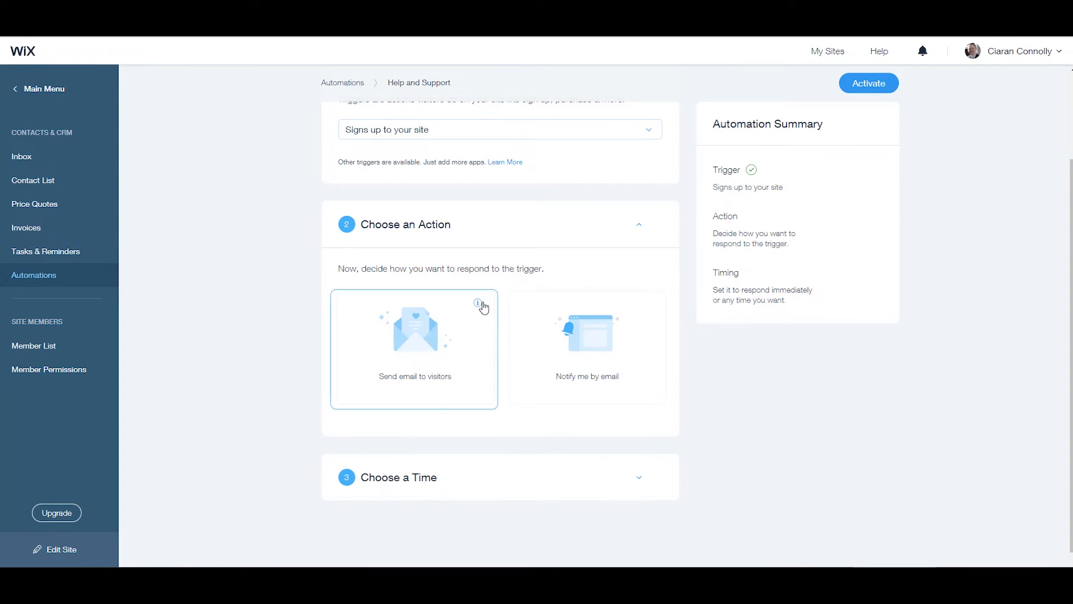
pyautogui.moveTo(477, 303)
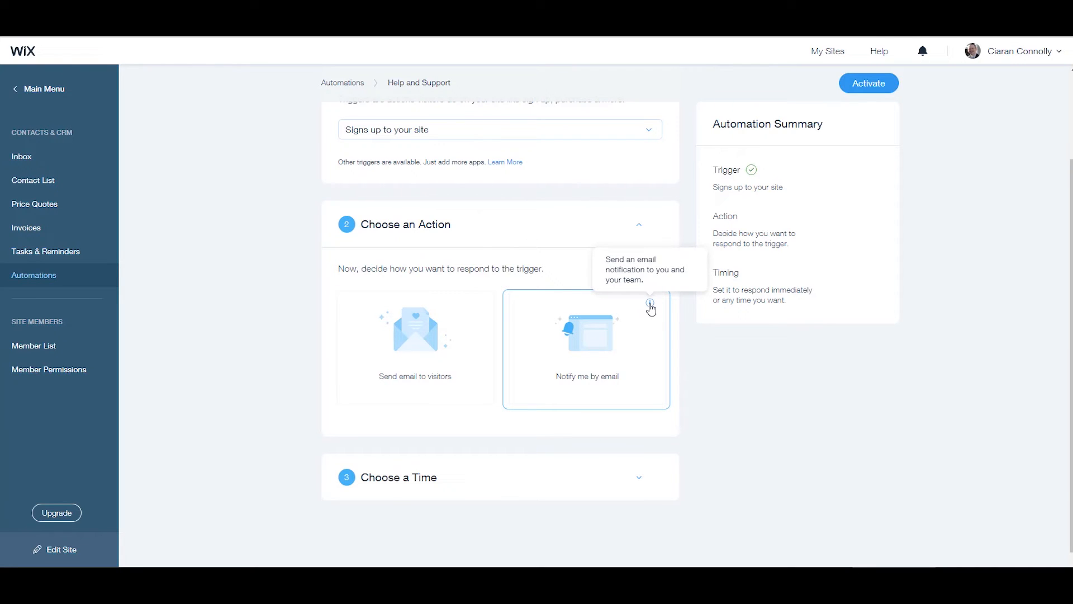
# - Choose 'Send email to visitors' as the action, leaving the sender details unchanged
pyautogui.click(414, 348)
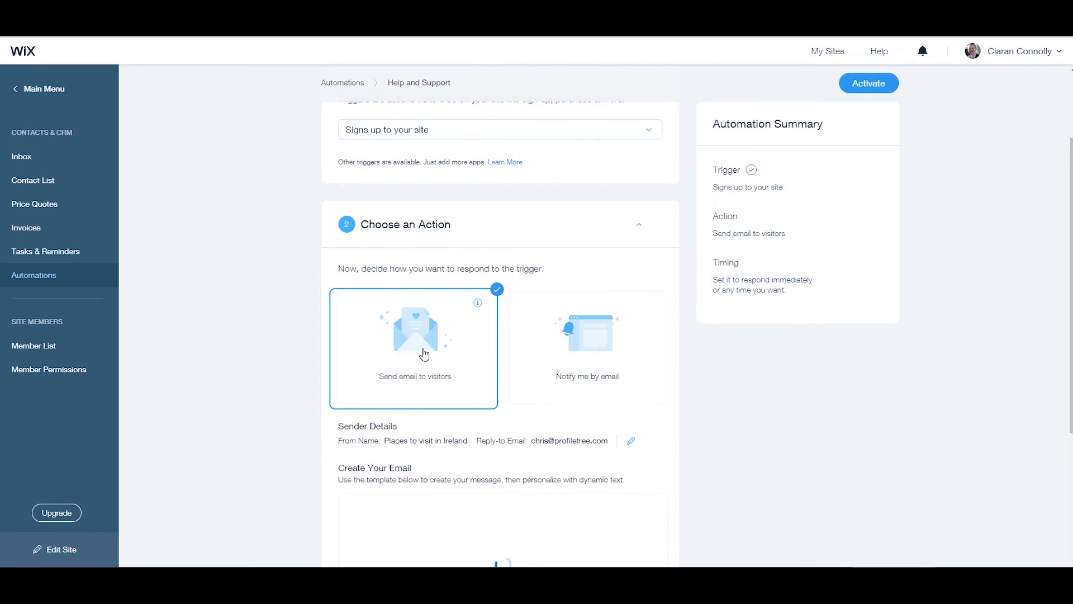
pyautogui.scroll(-3)
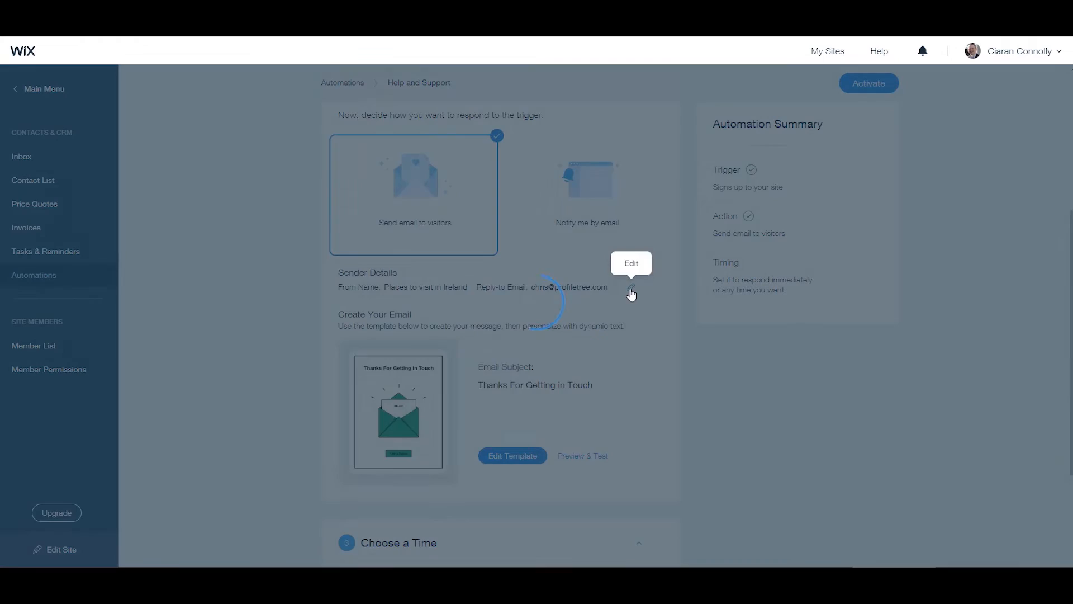
pyautogui.click(628, 287)
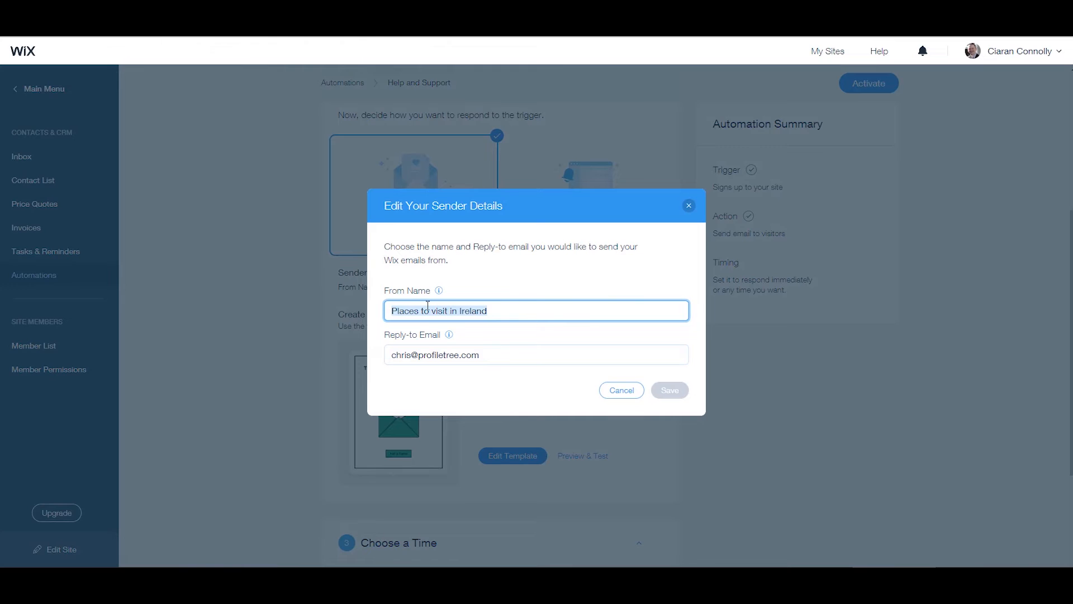
pyautogui.moveTo(679, 231)
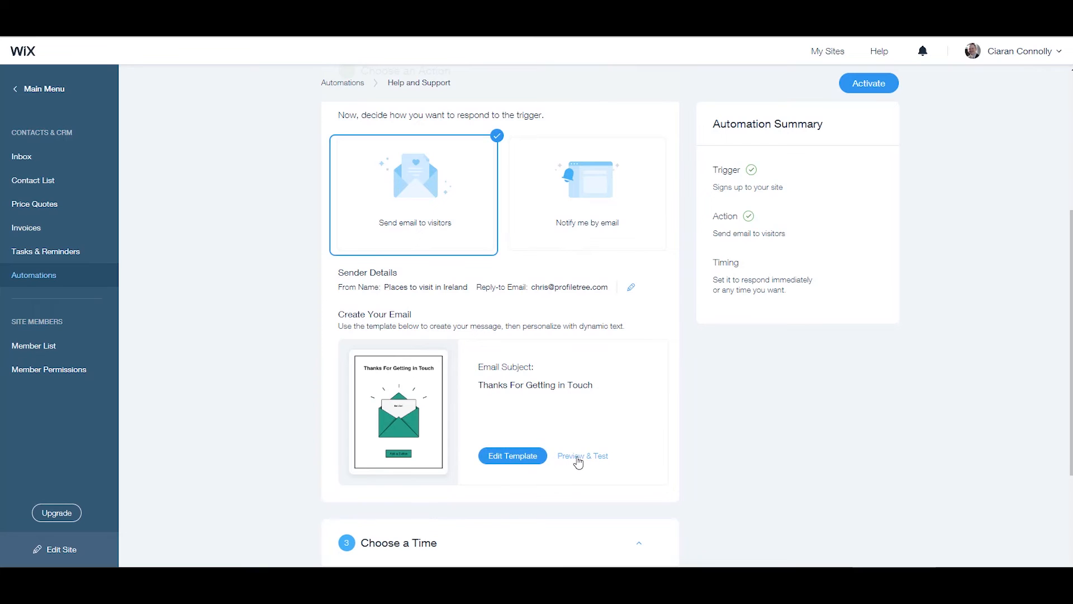
# - Set the email timing to 'After 7 days', sent once per contact
pyautogui.scroll(-3)
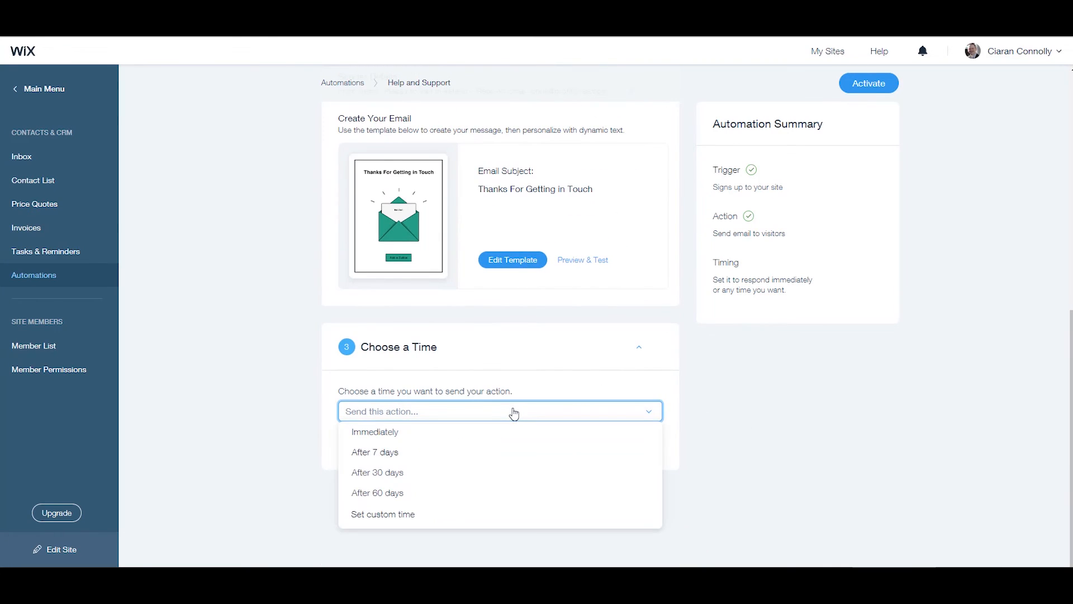
pyautogui.click(374, 452)
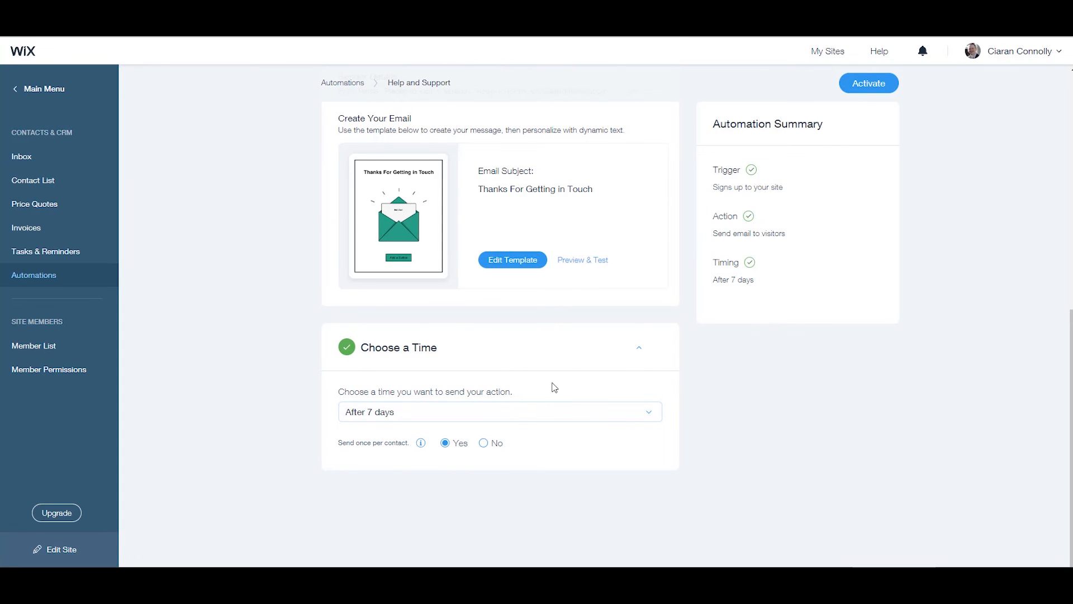
pyautogui.moveTo(420, 442)
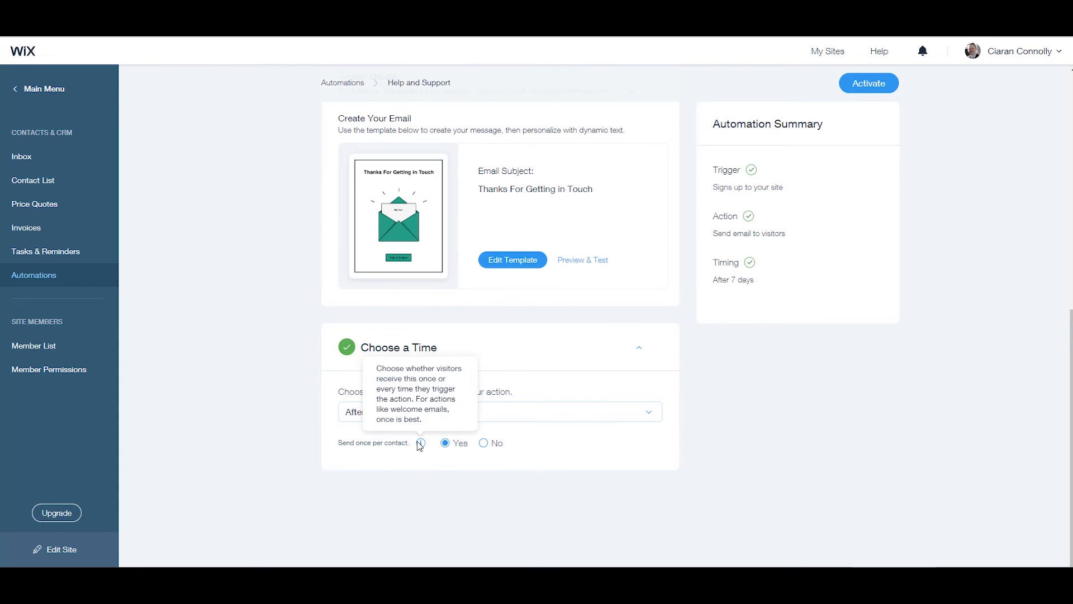
pyautogui.moveTo(745, 432)
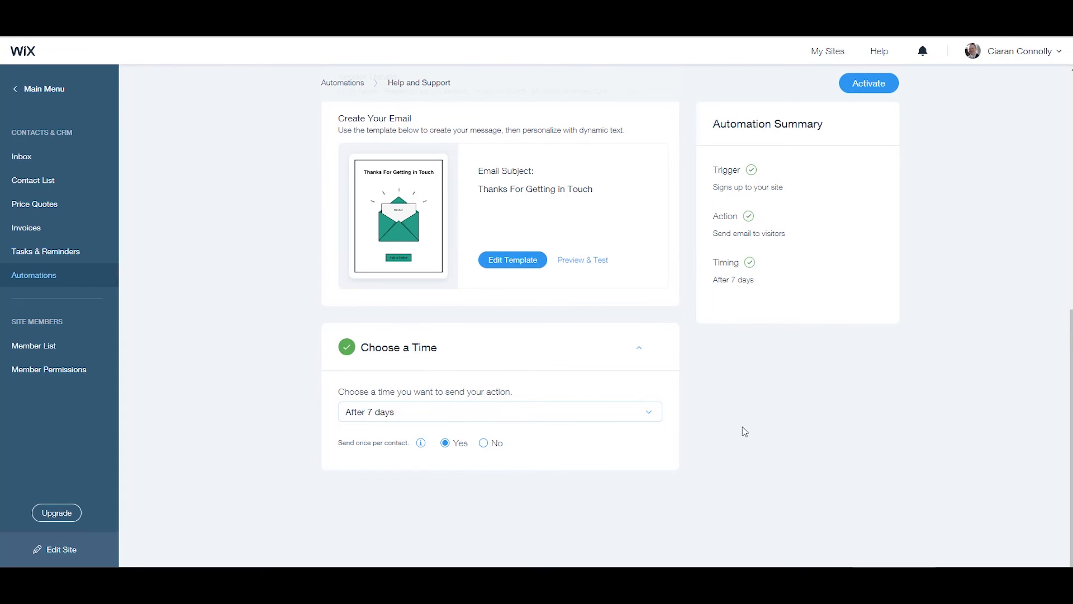
pyautogui.moveTo(758, 228)
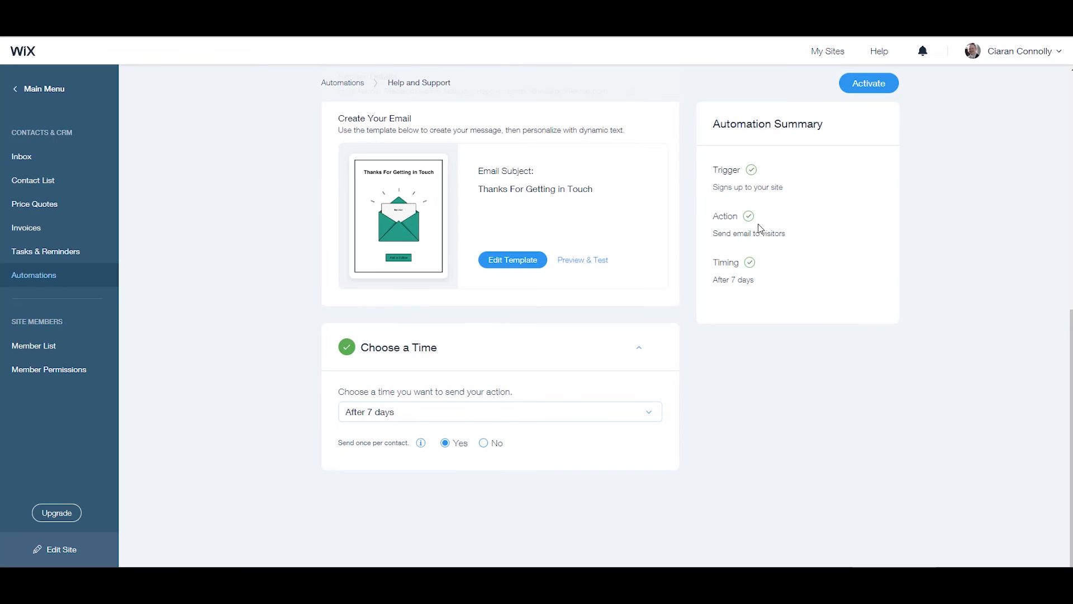
pyautogui.moveTo(878, 50)
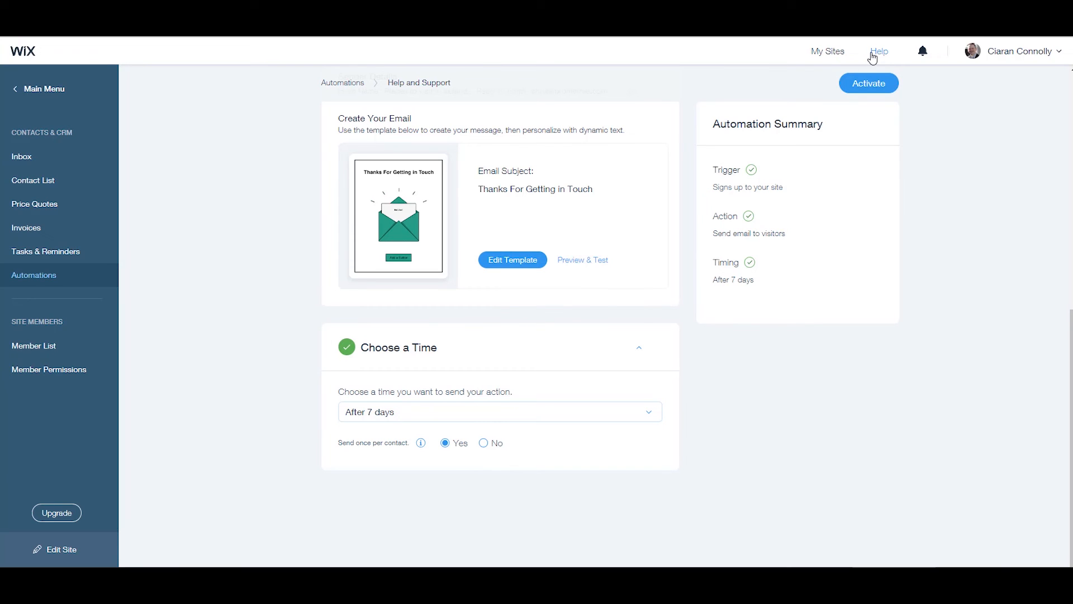
# - Activate the automation and return to the Automations list showing it Active
pyautogui.click(867, 83)
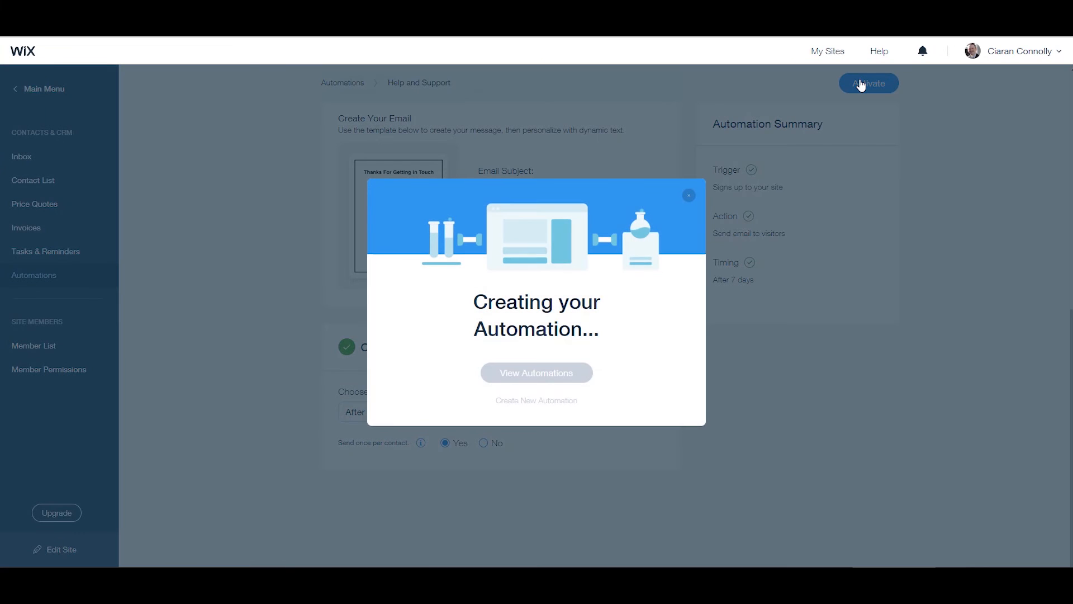
pyautogui.moveTo(649, 373)
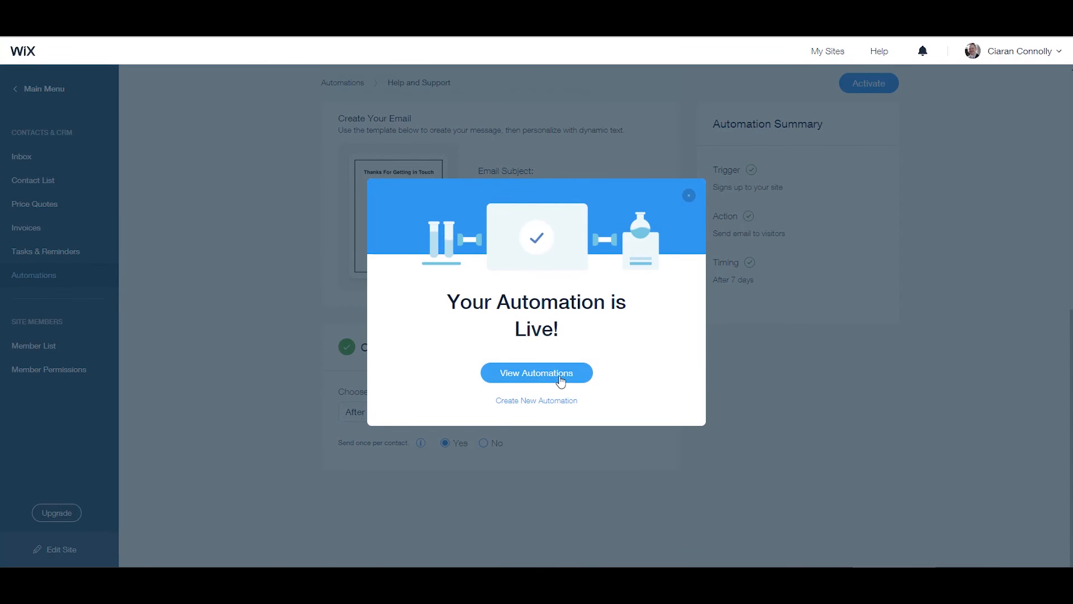
pyautogui.click(535, 373)
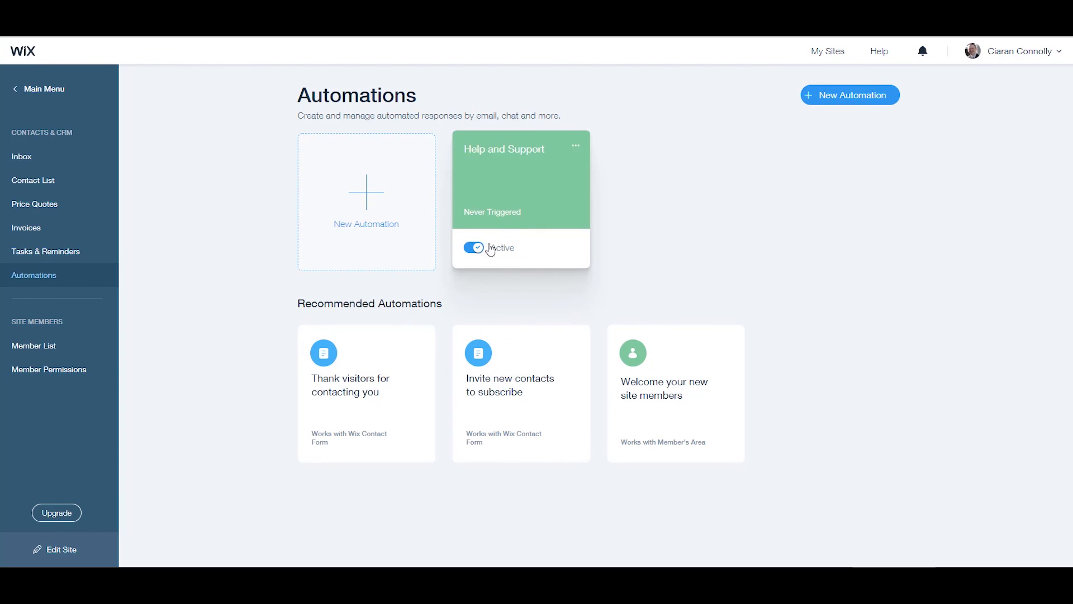
pyautogui.click(474, 248)
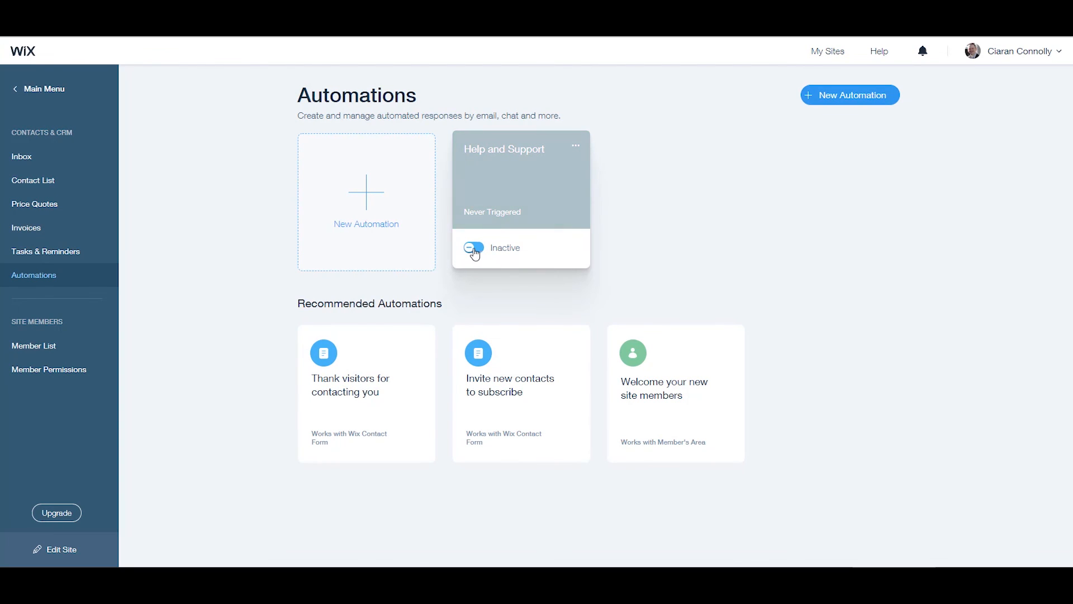
pyautogui.click(474, 247)
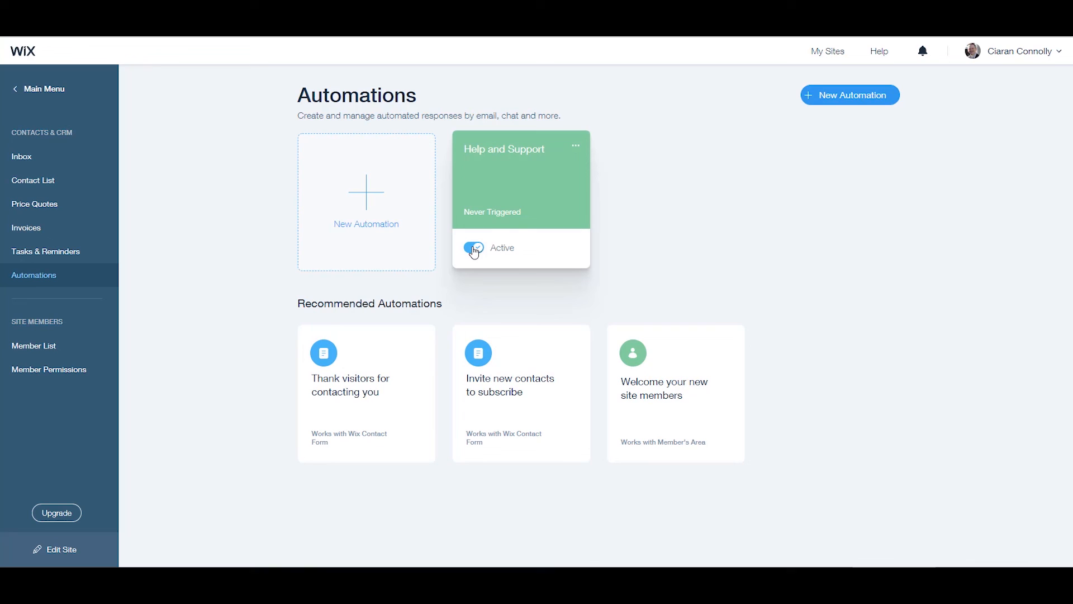
pyautogui.click(575, 147)
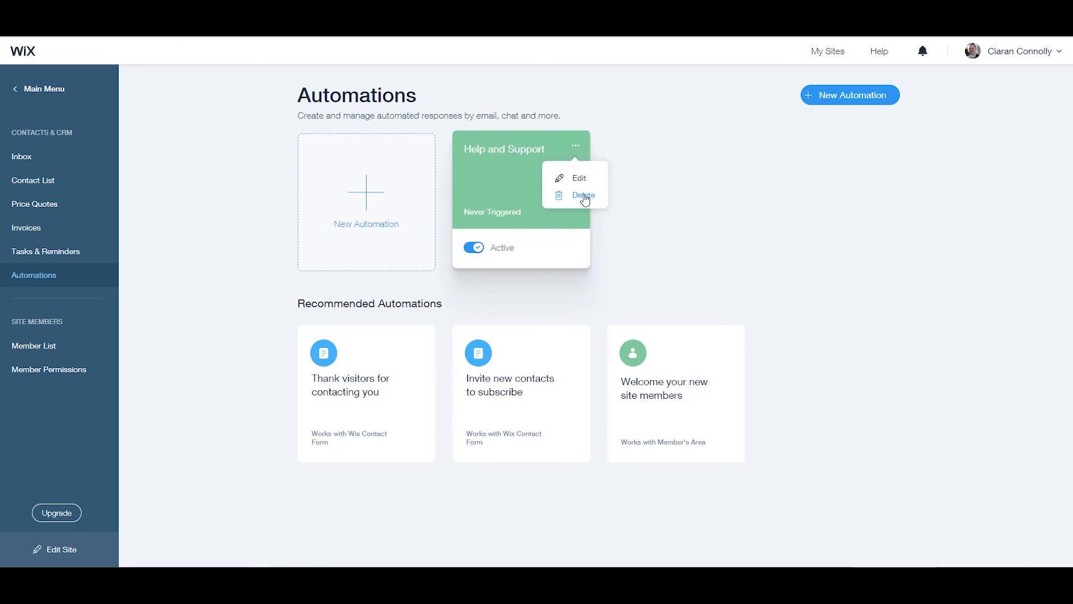
pyautogui.click(671, 231)
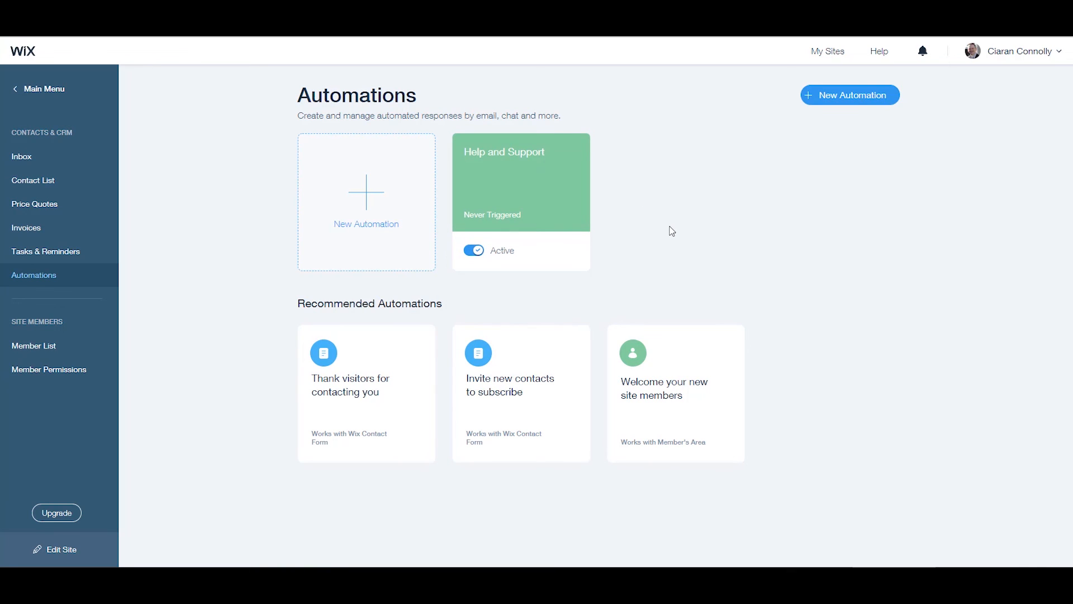